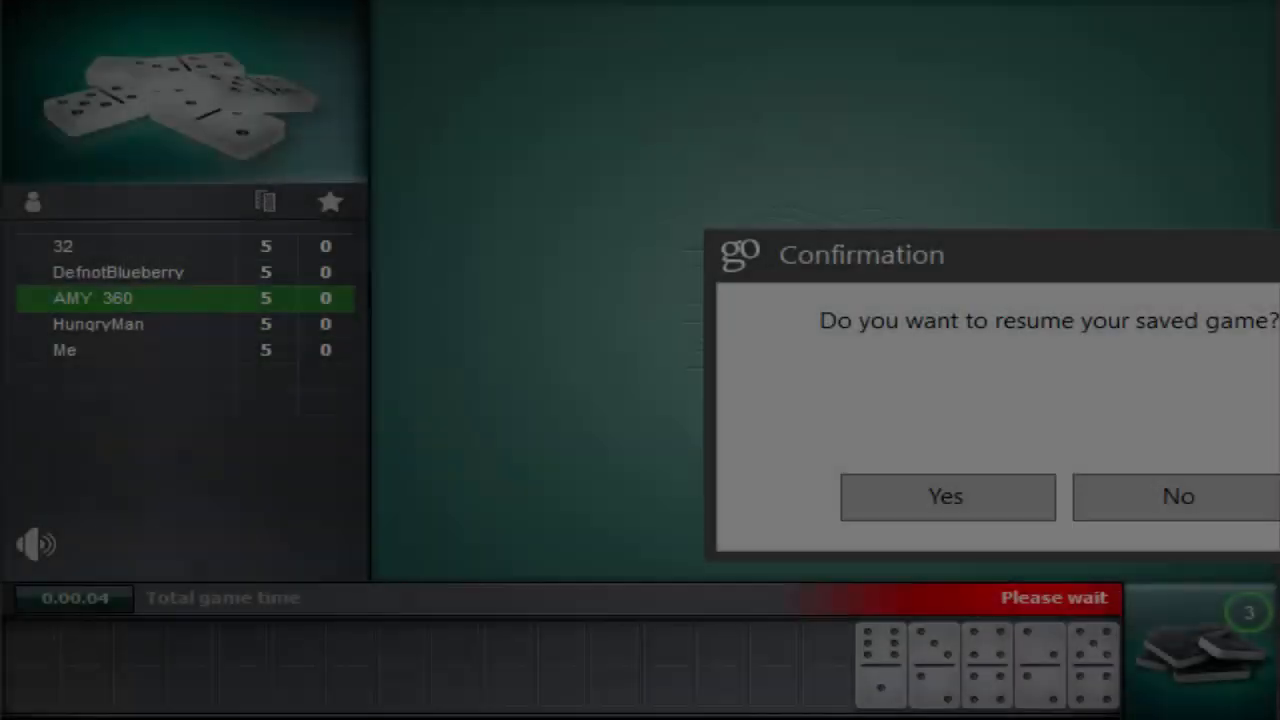
Answer the resume-game prompt, then play the 6–1 tile beside the double six.
click(944, 496)
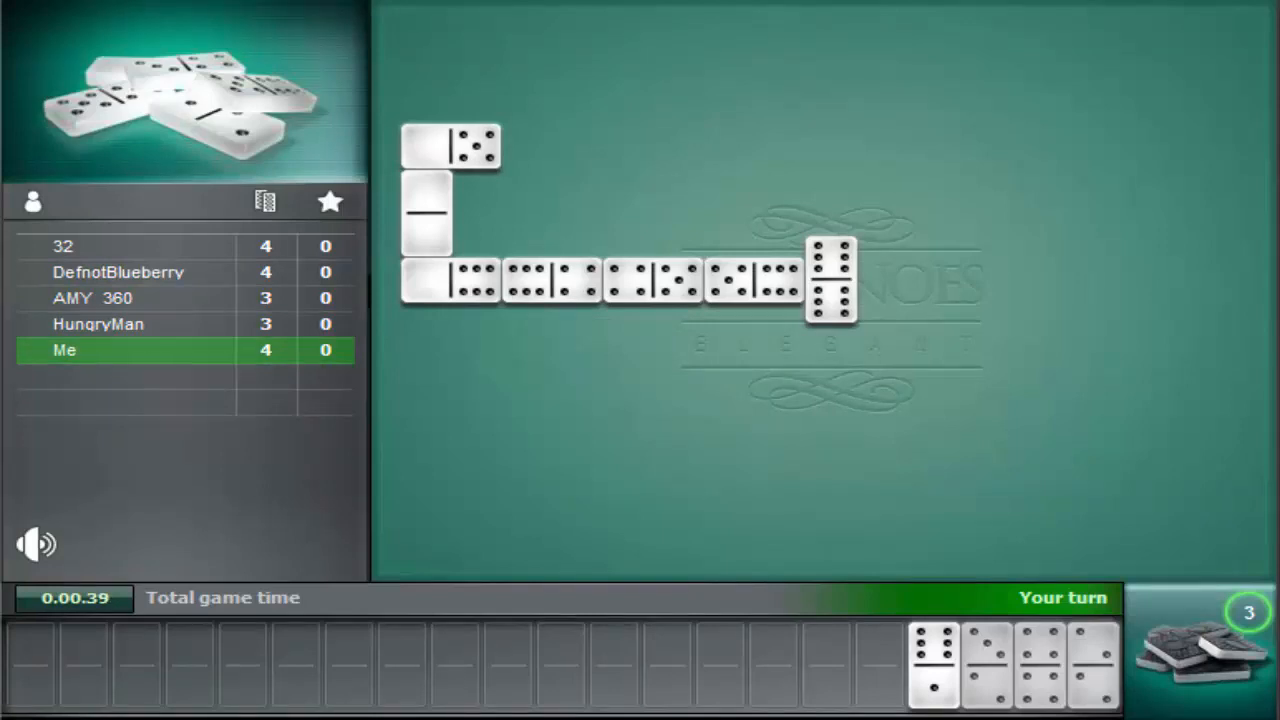
click(932, 664)
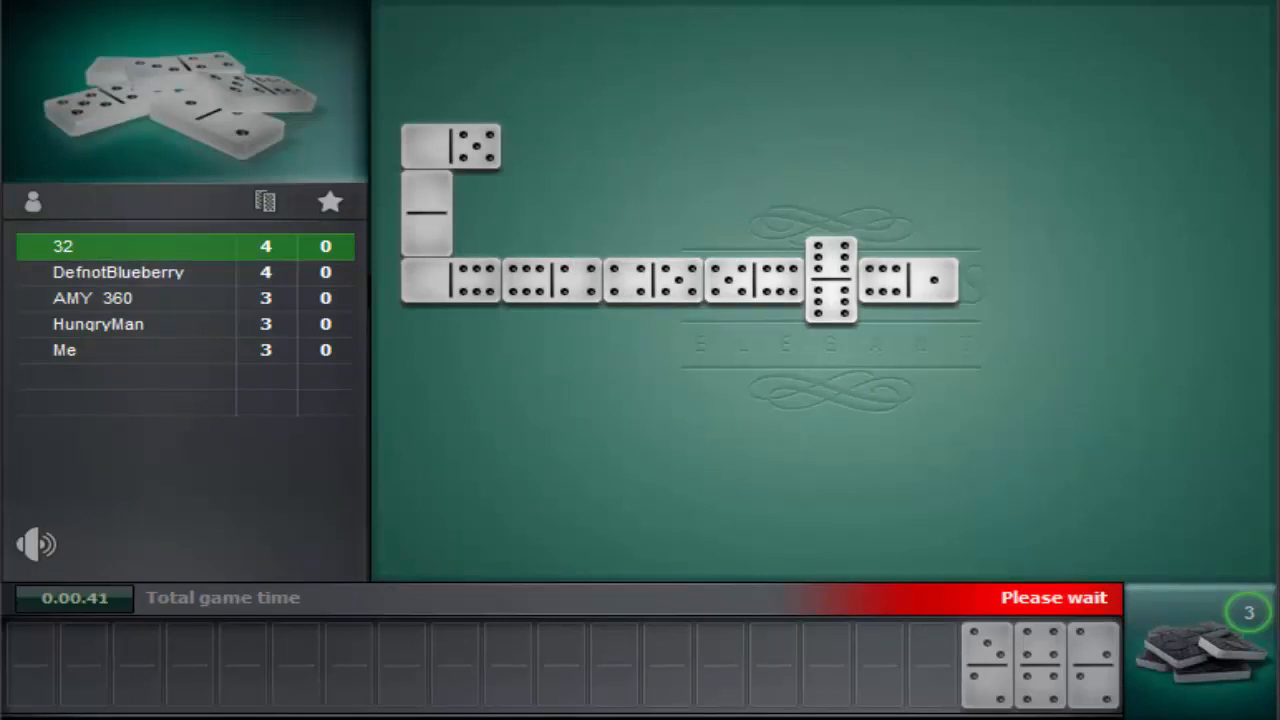